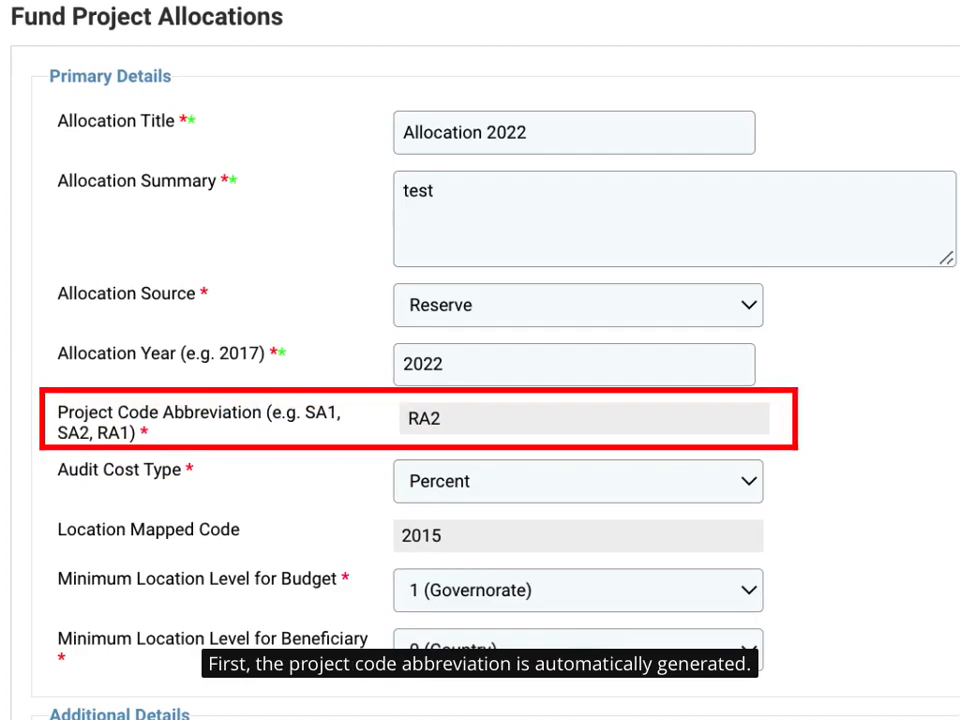
Step: Scroll the proposal Overview down to field 1.4 Organization Sequence
scroll("down", 3)
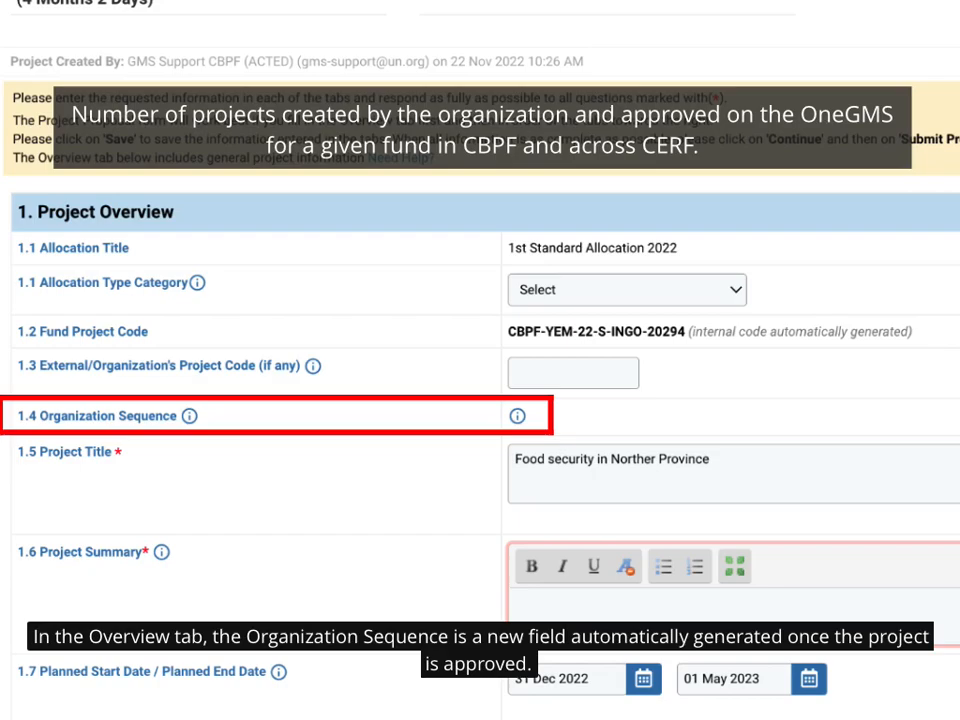
scroll("down", 3)
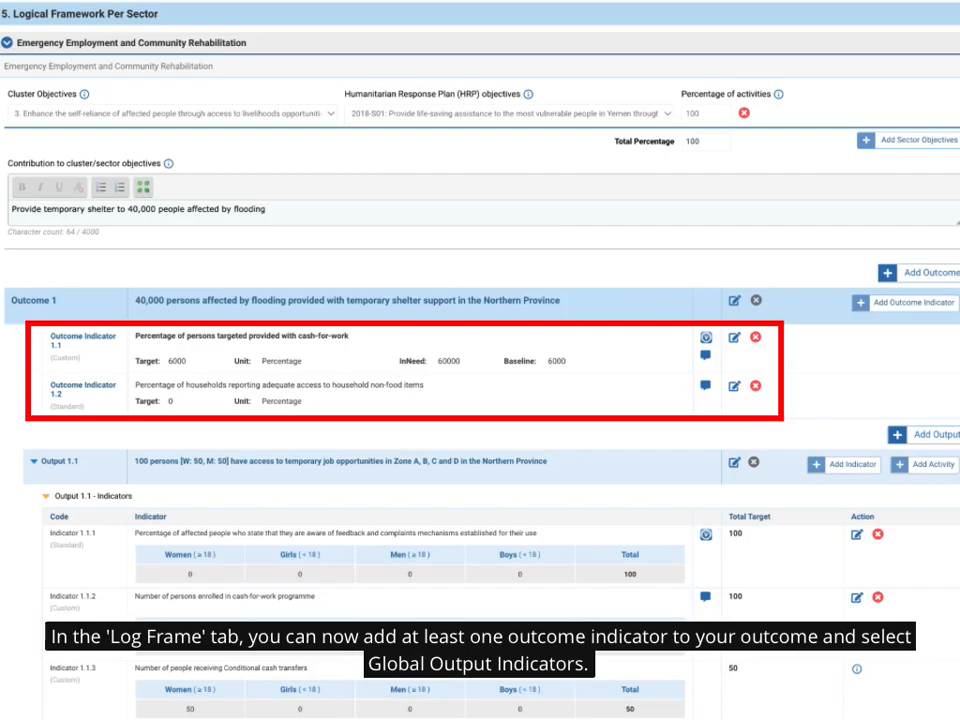
Step: Scroll the Log Frame through Outcome 1 indicators and Output 1.1 indicators and activities
scroll("down", 3)
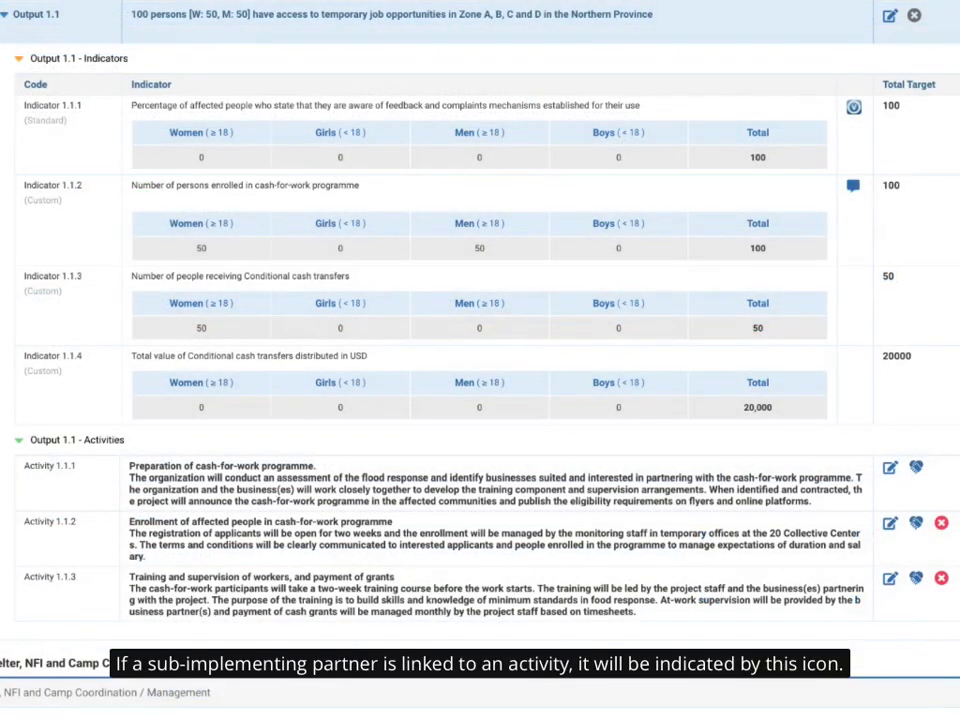
mouse_move(940, 663)
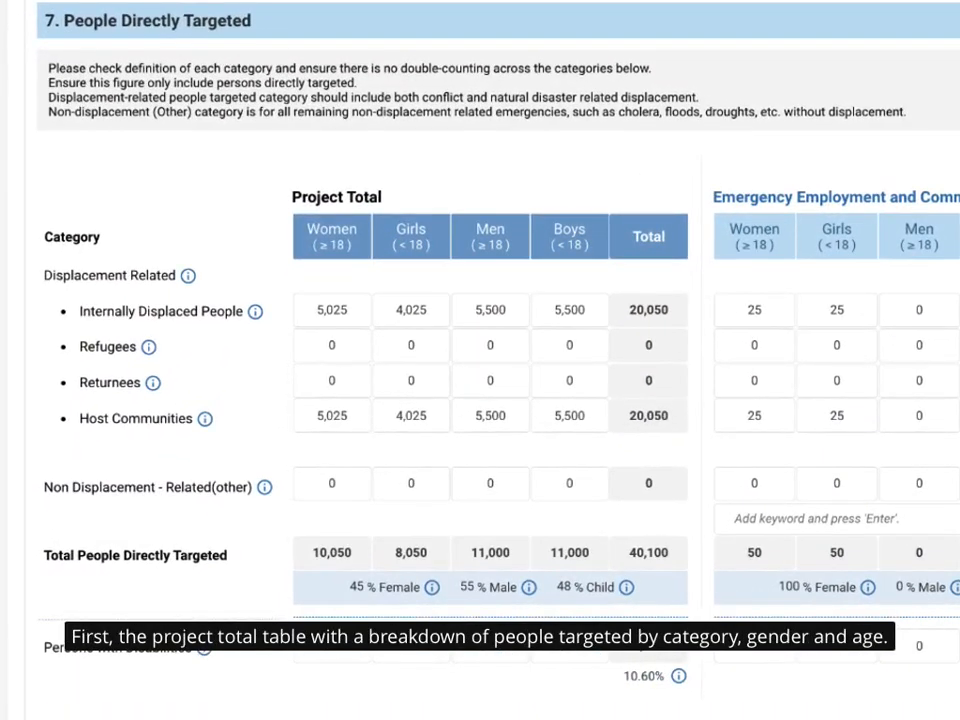
Step: Scroll to section 7, People Directly Targeted, and pan right across category, gender and age columns
scroll("down", 3)
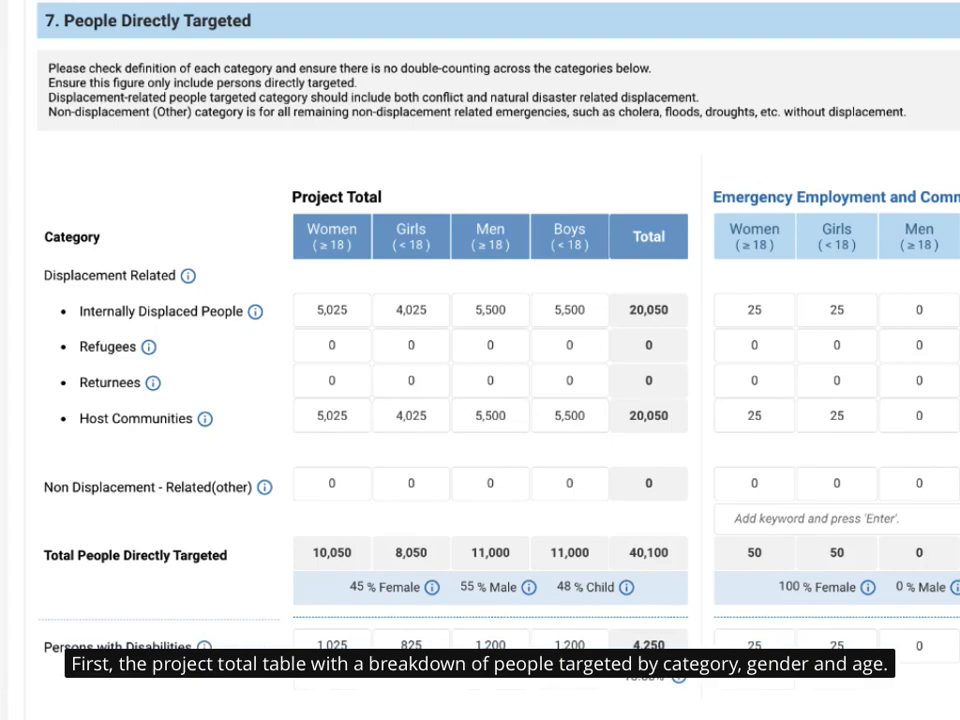
scroll("right", 3)
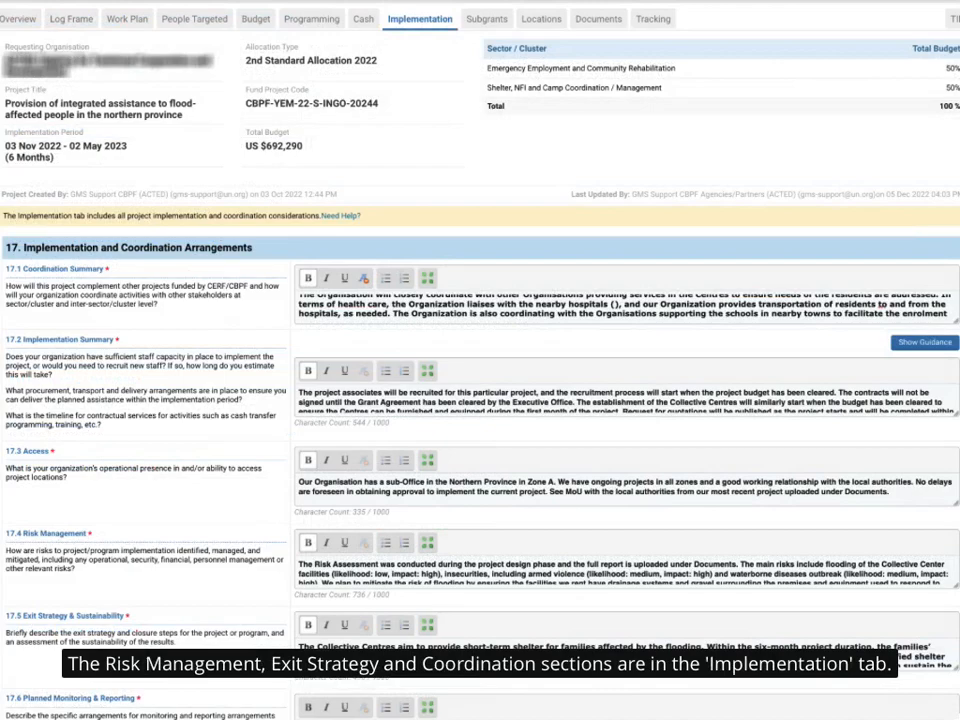
Step: Switch to the Implementation tab showing section 17, Implementation and Coordination Arrangements
left_click(485, 136)
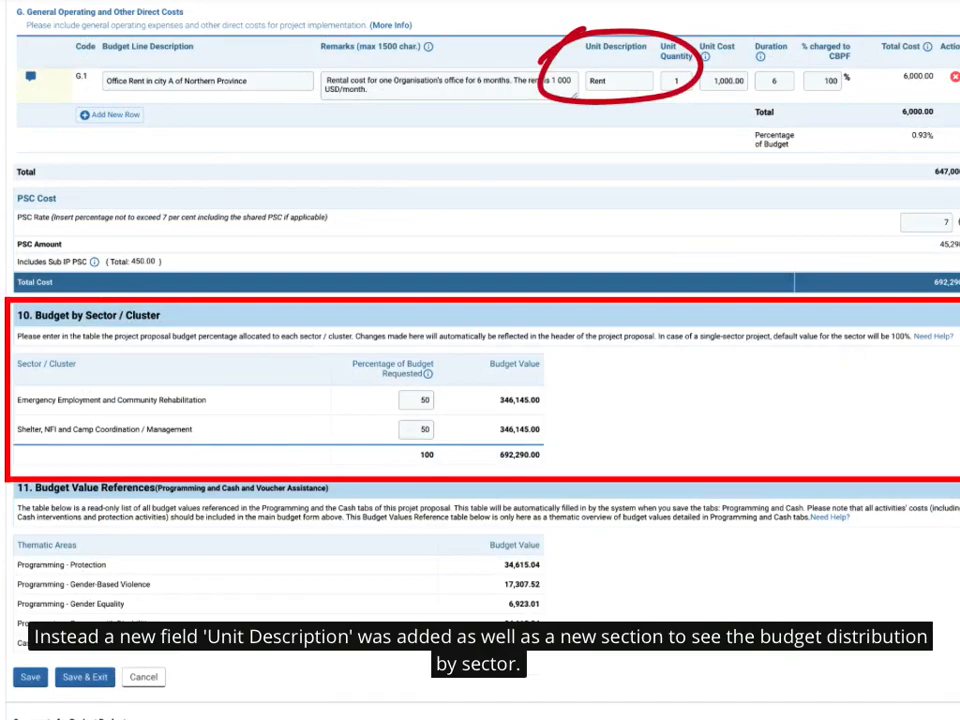
Step: Scroll the Budget tab to the Unit Description column and section 10 Budget by Sector/Cluster
scroll("down", 3)
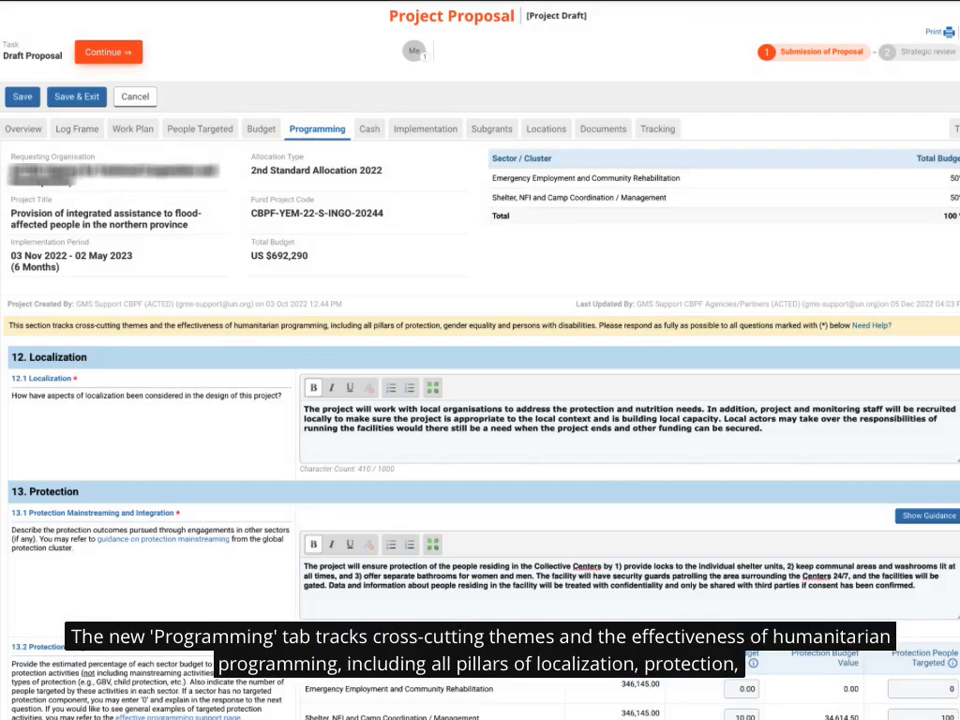
Step: Scroll through the Localization, Protection and Gender Equality sections of the Programming tab
scroll("down", 3)
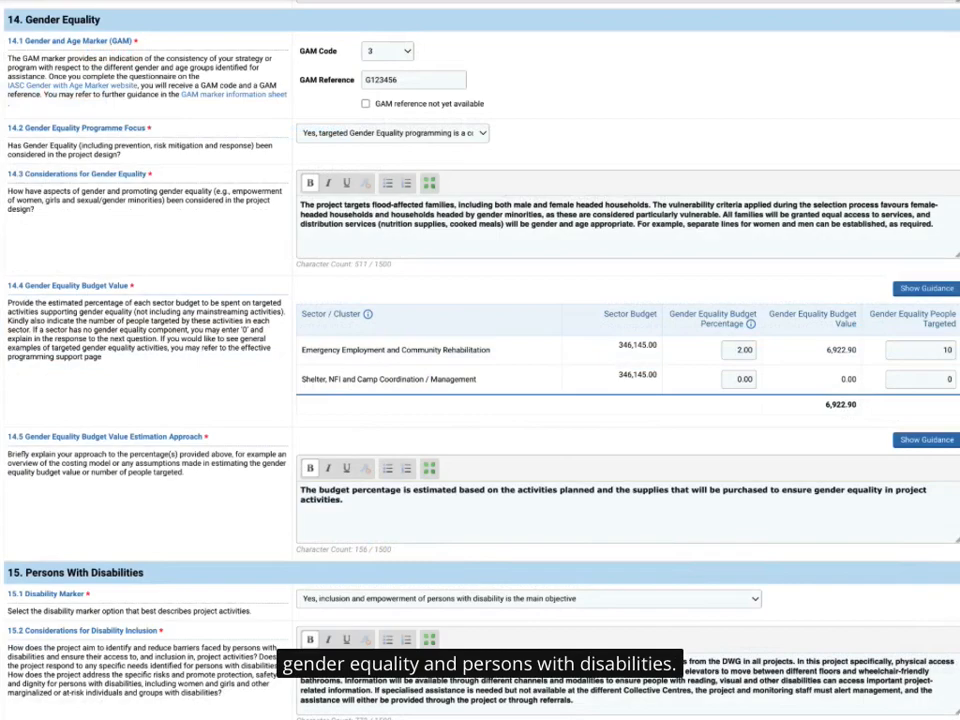
left_click(366, 52)
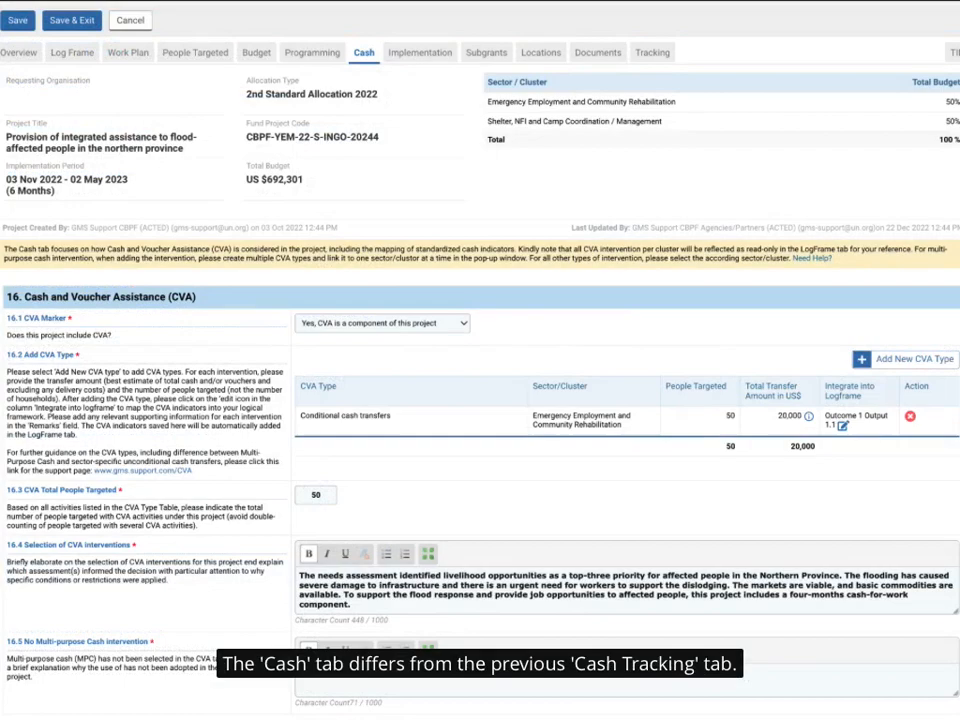
Step: Set the 16.1 CVA Marker to 'No, CVA is not a component of this project'
left_click(901, 358)
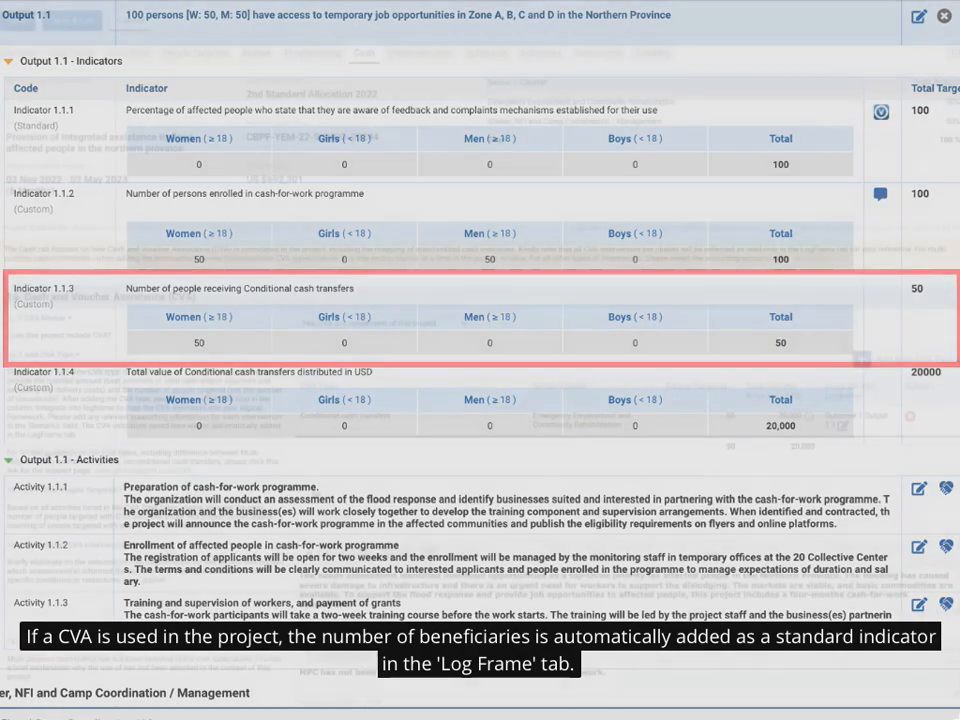
left_click(366, 52)
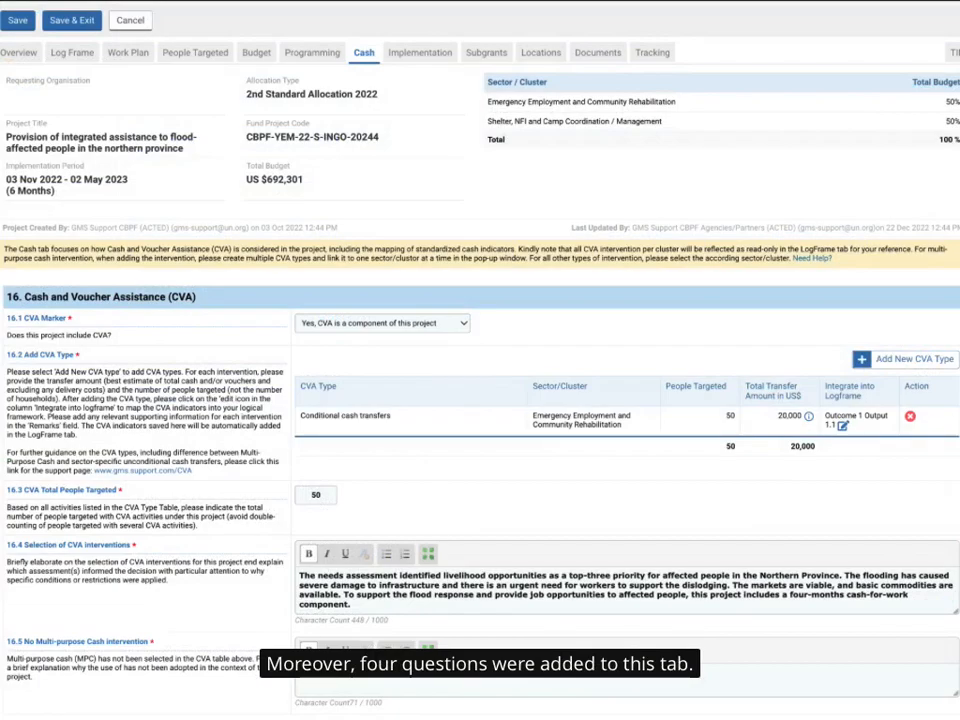
scroll("down", 3)
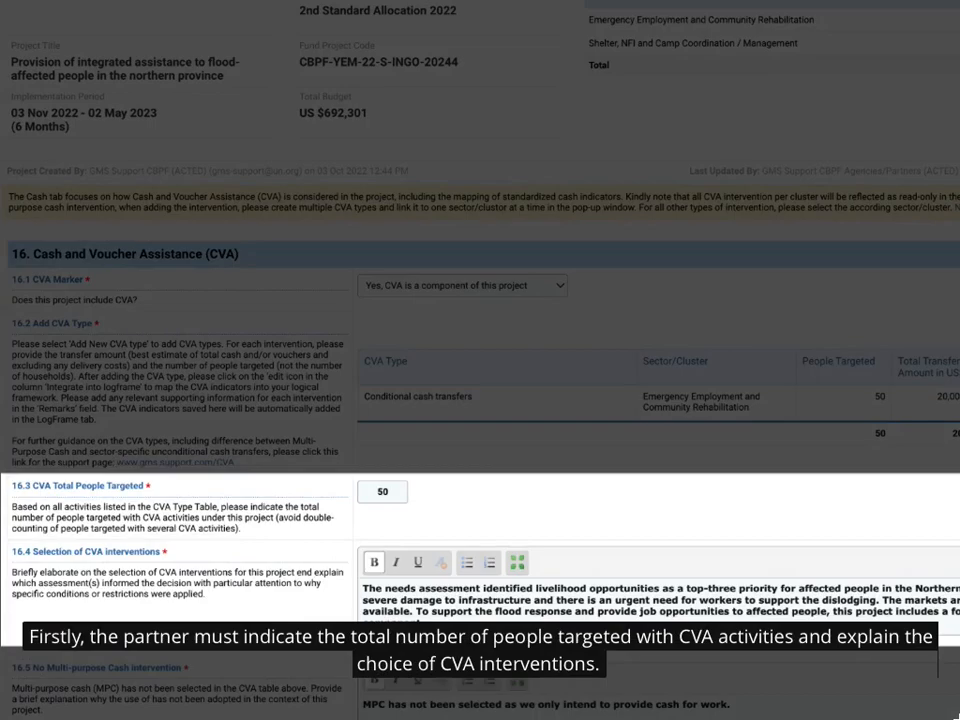
scroll("down", 3)
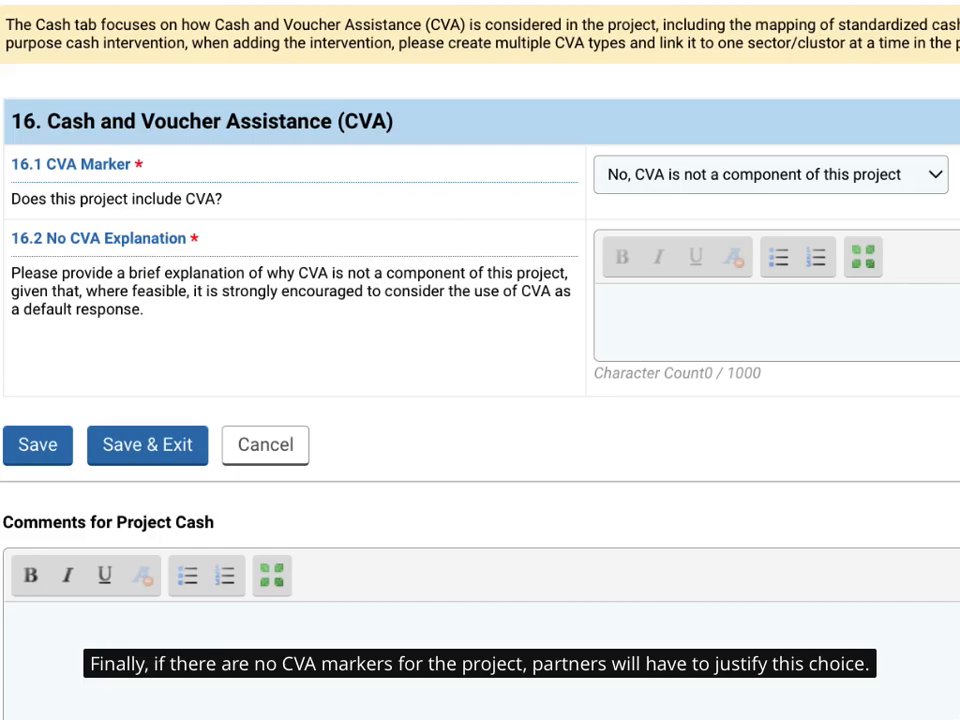
left_click(551, 25)
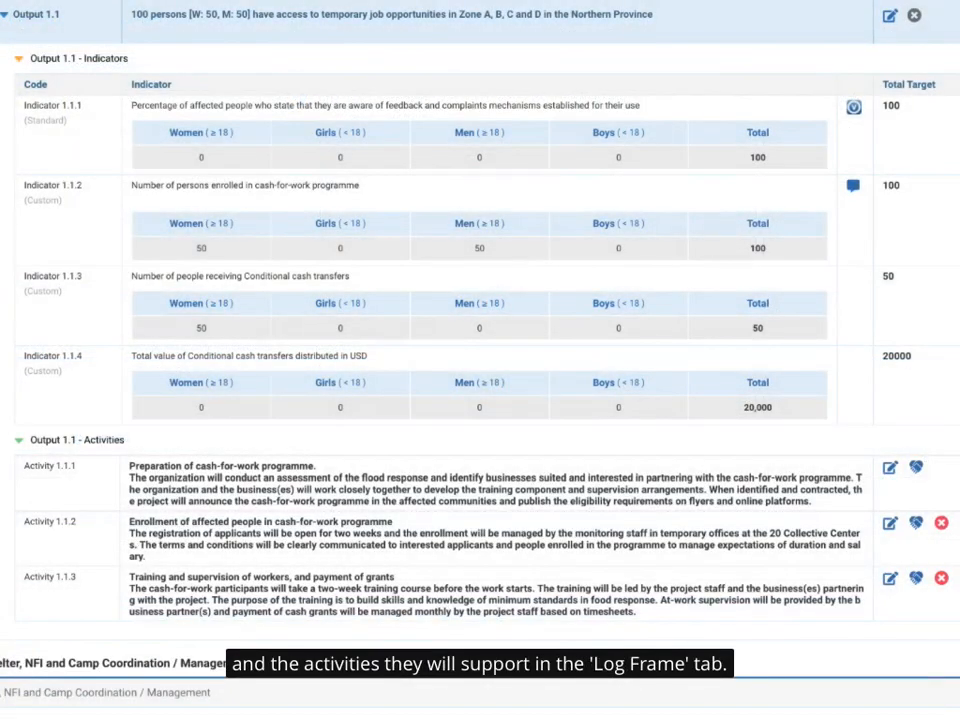
mouse_move(935, 645)
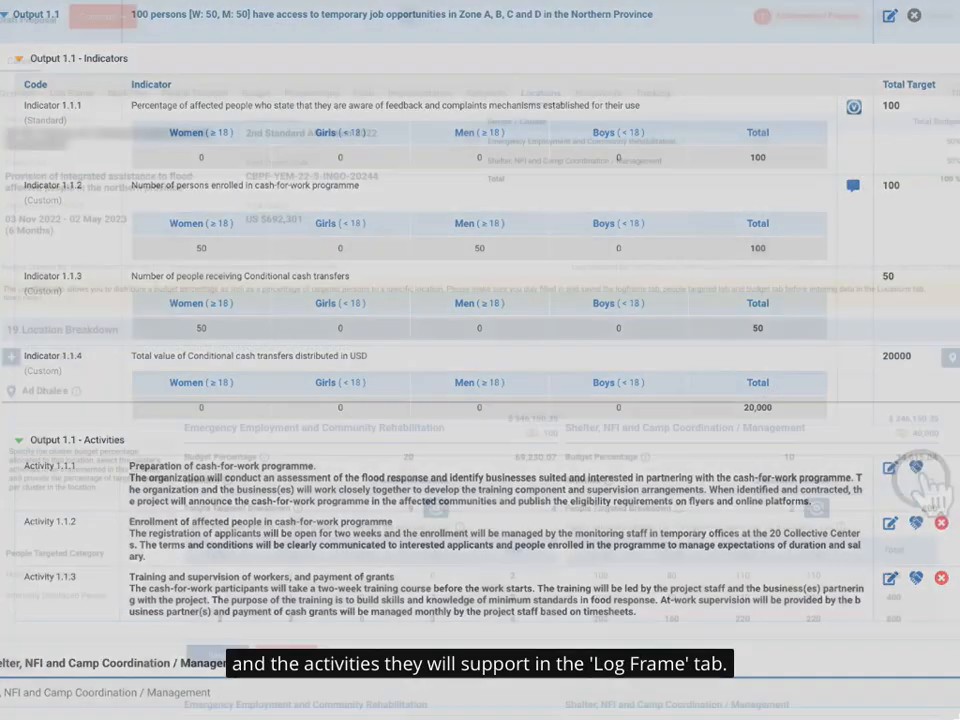
Step: Open the Locations tab and scroll to 19. Location Breakdown for Ad Dhale'e
left_click(540, 92)
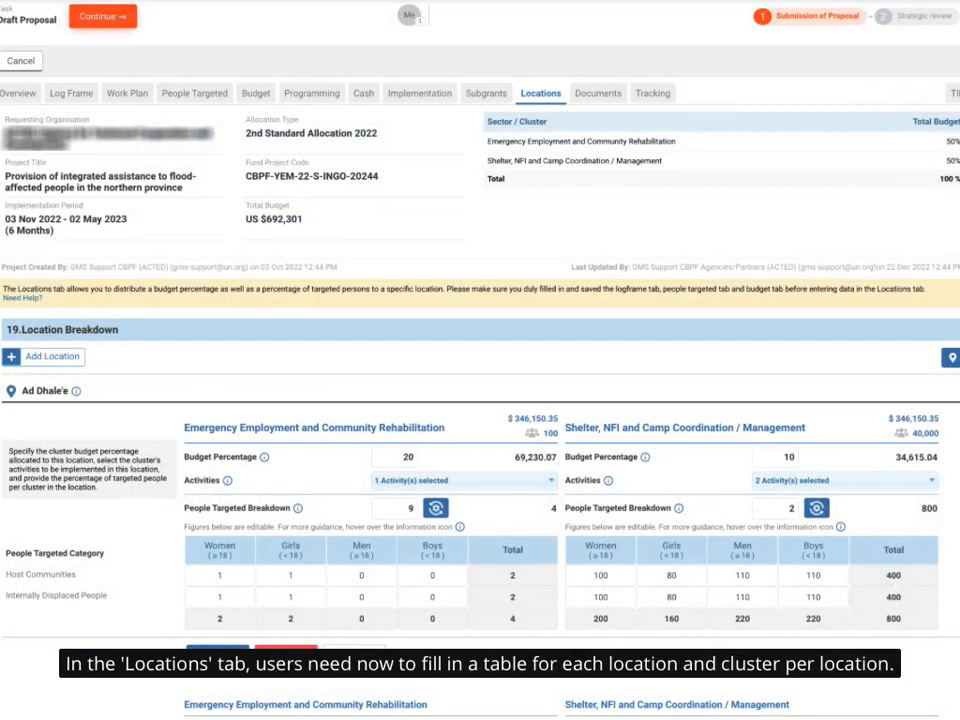
scroll("down", 3)
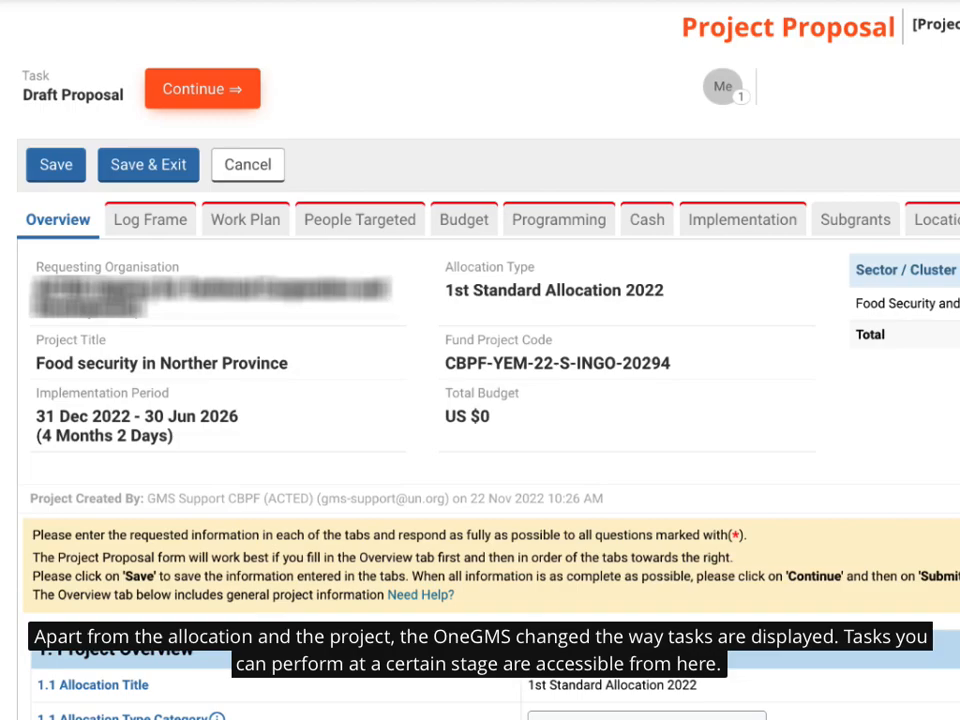
Step: Open the tasks for the 'Food security in Norther Province' draft proposal
left_click(205, 88)
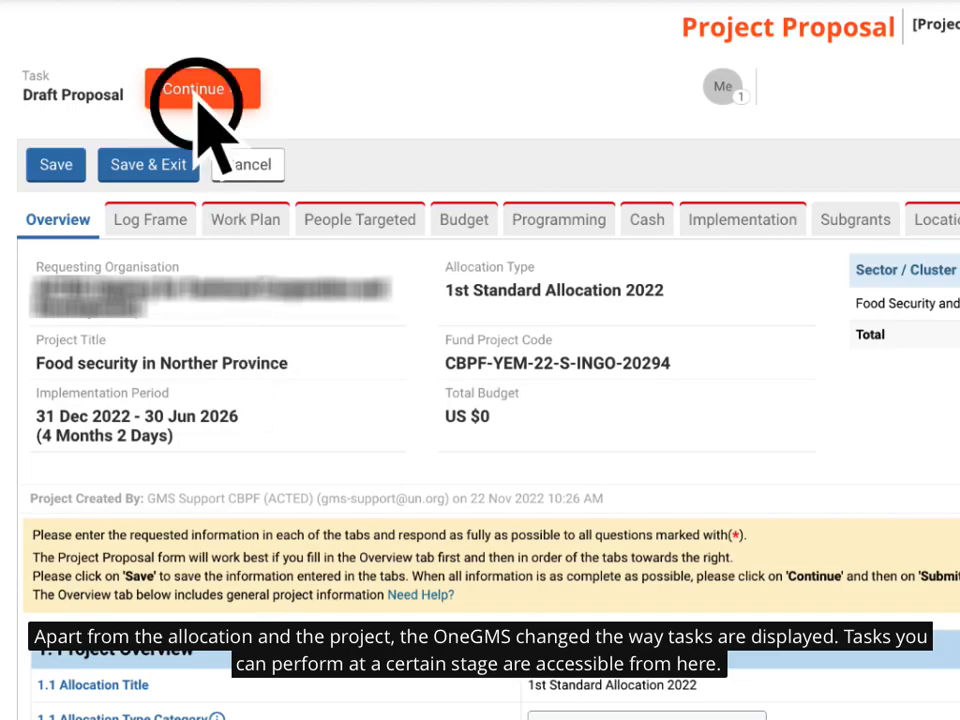
left_click(195, 88)
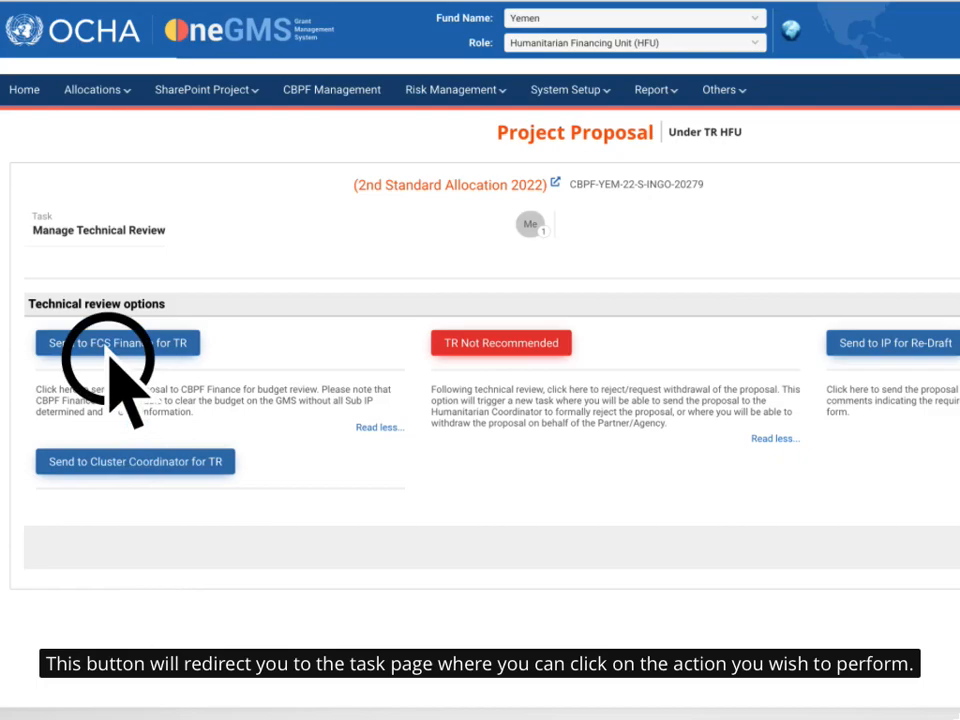
Step: Check the 'Me' session icon for the other active user, session duration and open sessions
left_click(117, 342)
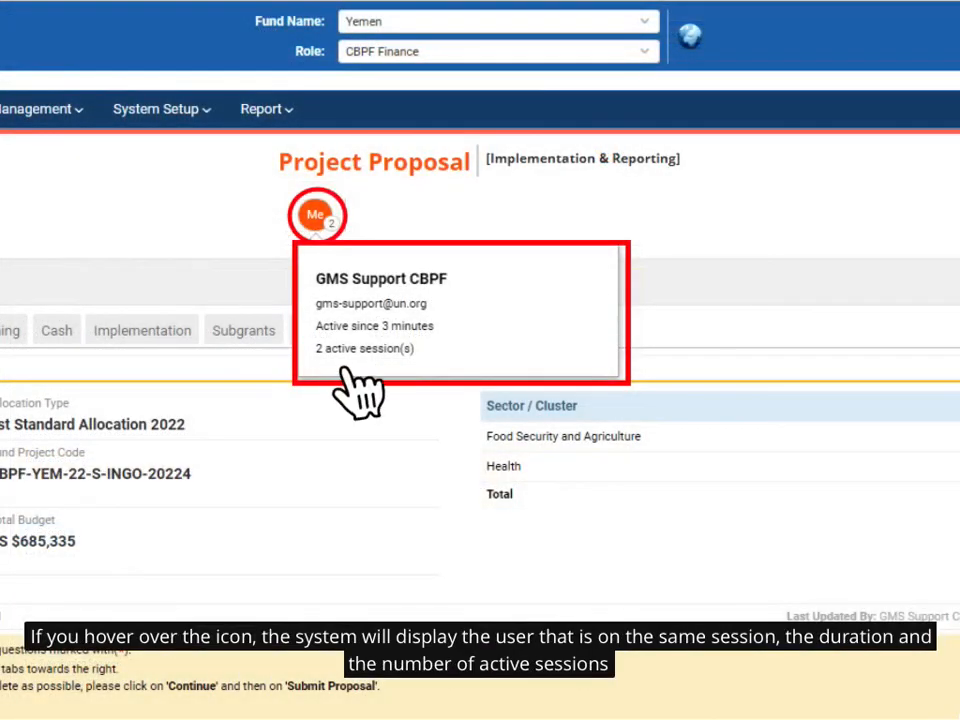
mouse_move(325, 230)
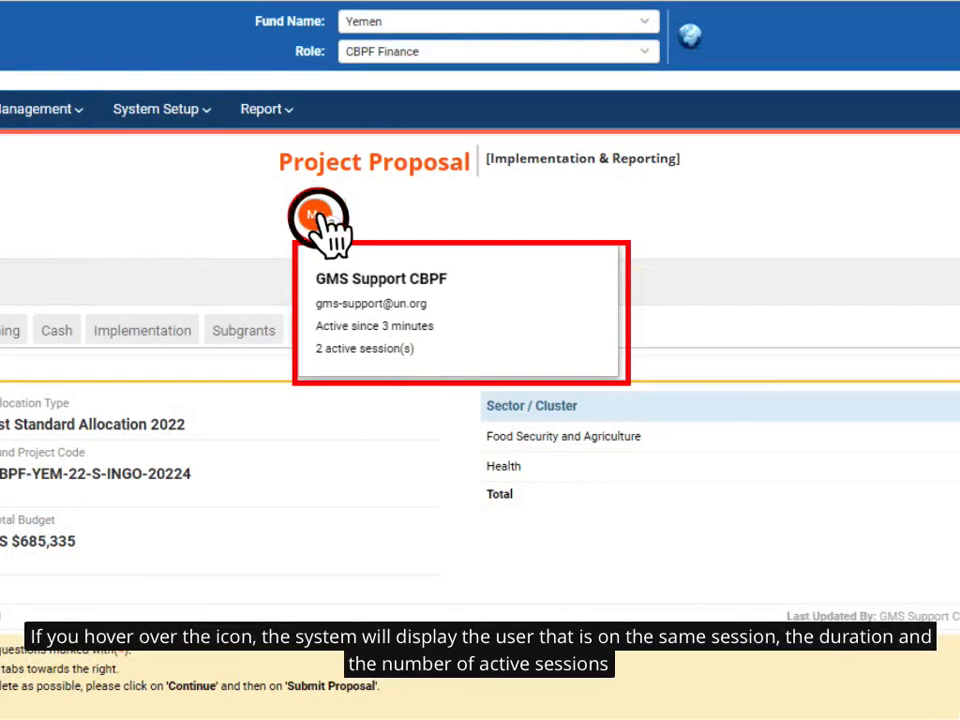